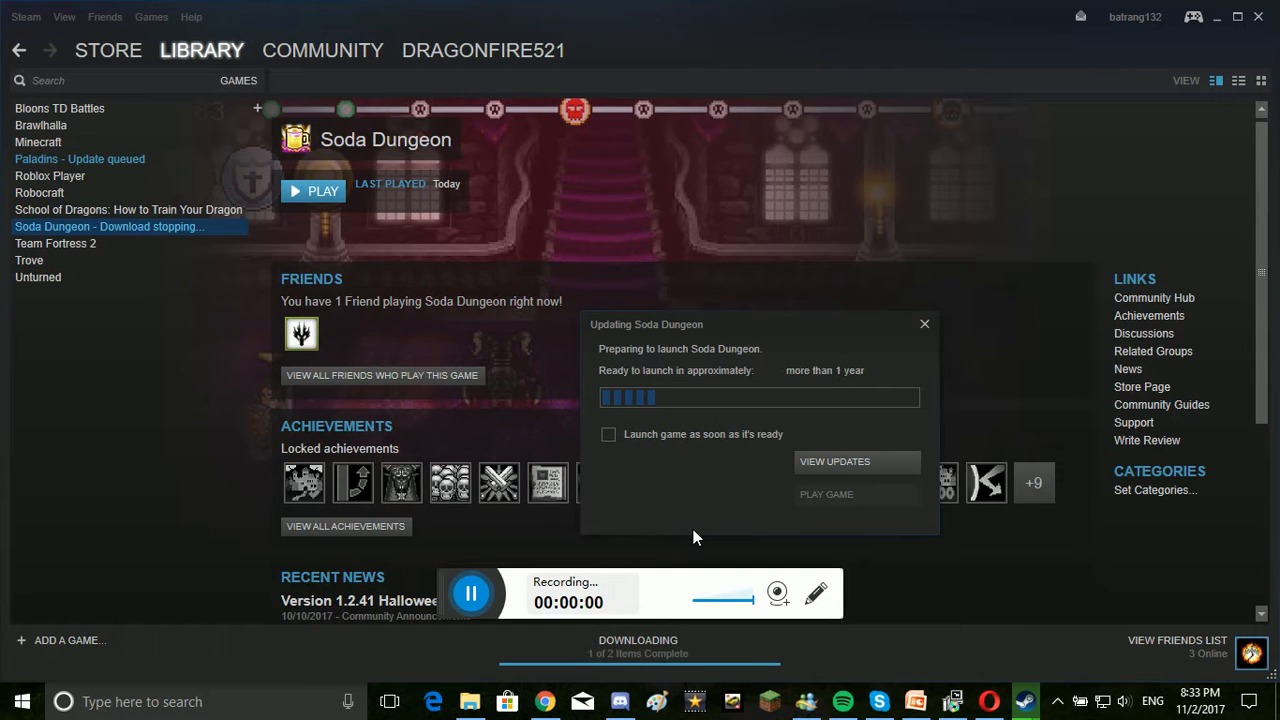
mouse_move(824, 402)
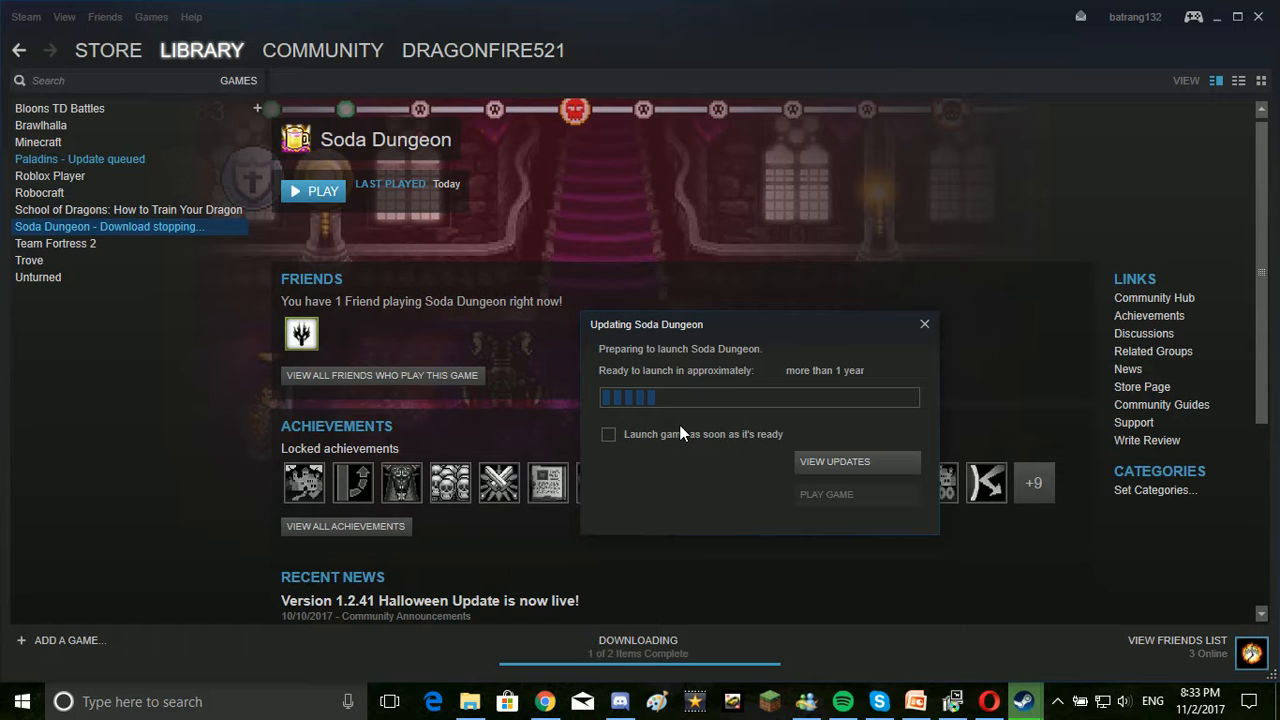
mouse_move(776, 388)
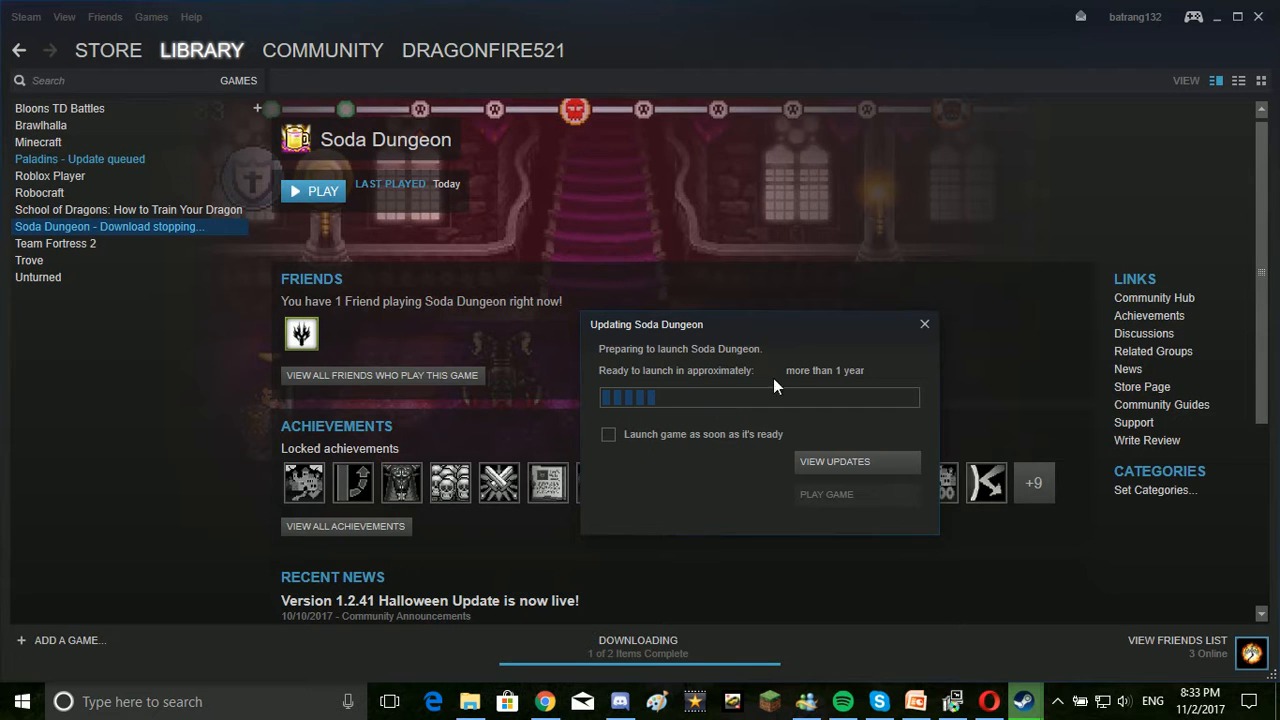
mouse_move(808, 374)
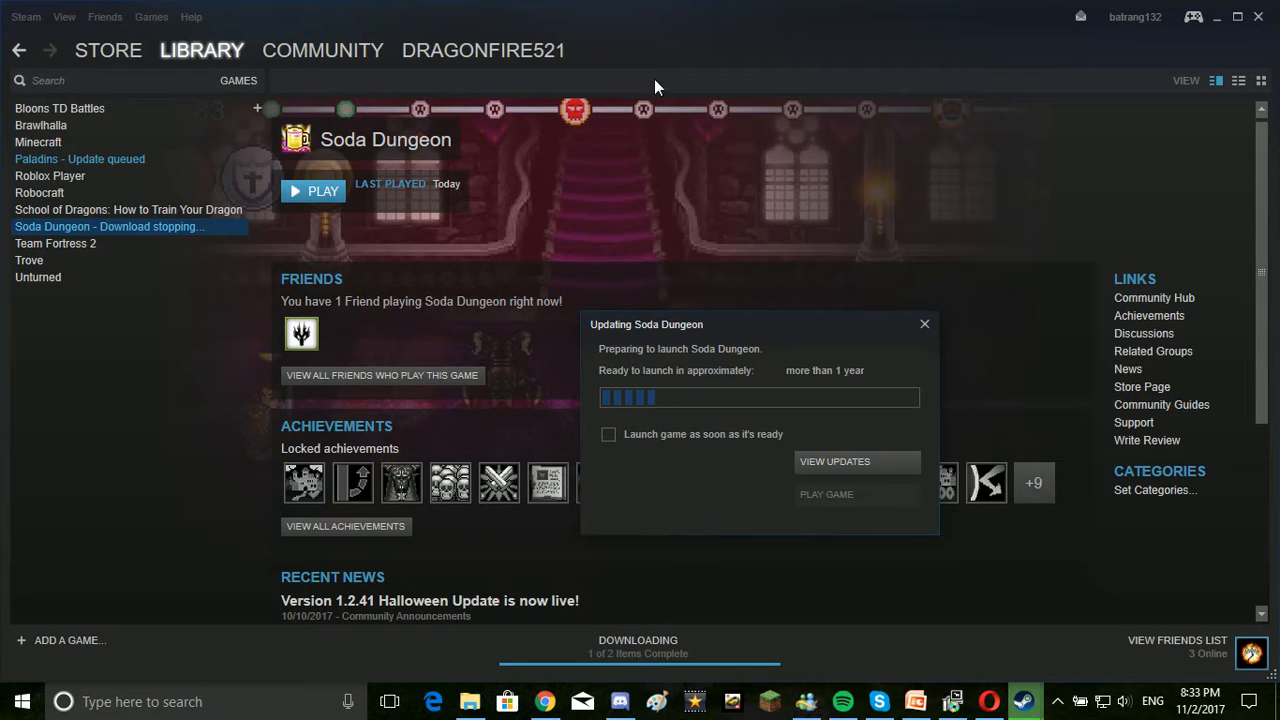
mouse_move(490, 204)
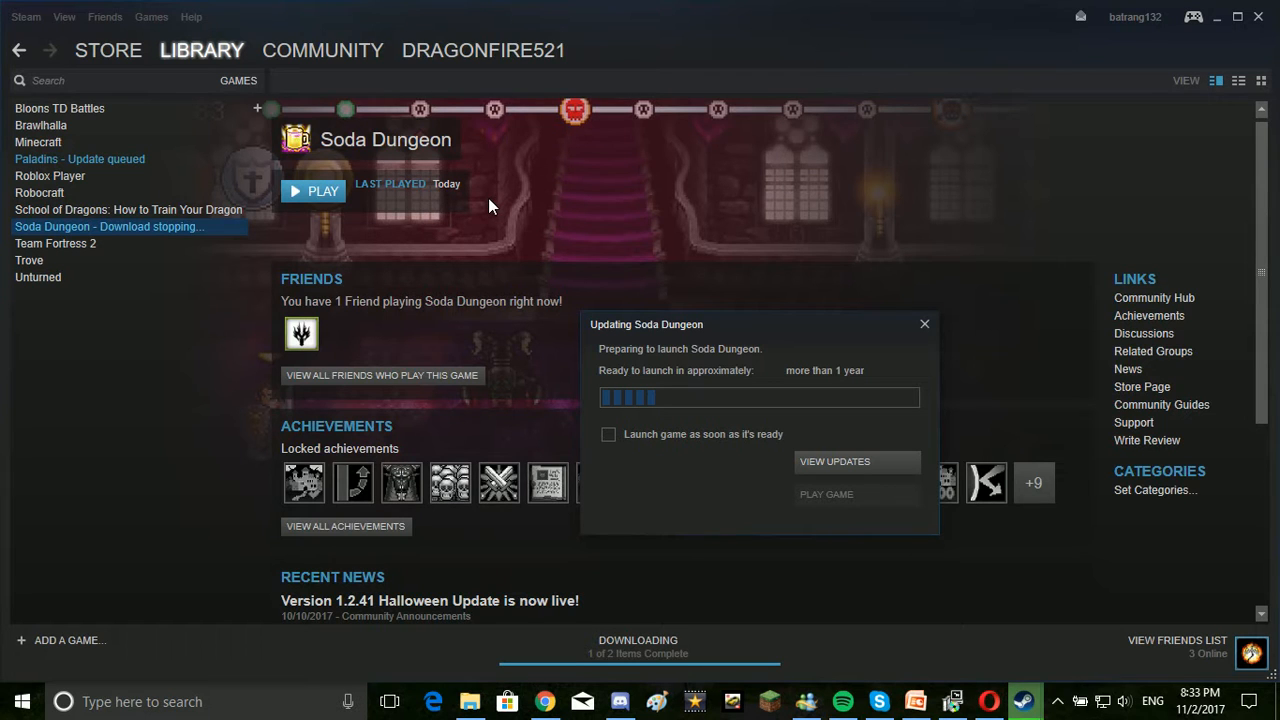
mouse_move(704, 374)
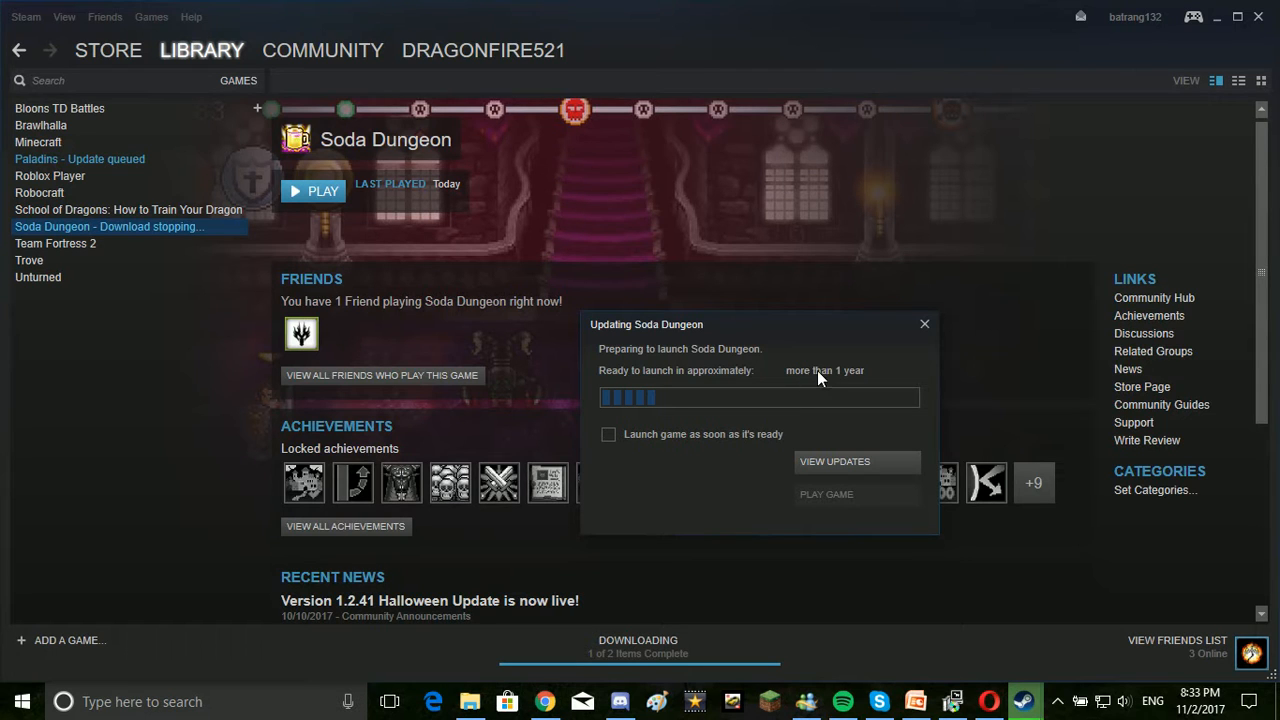
mouse_move(798, 384)
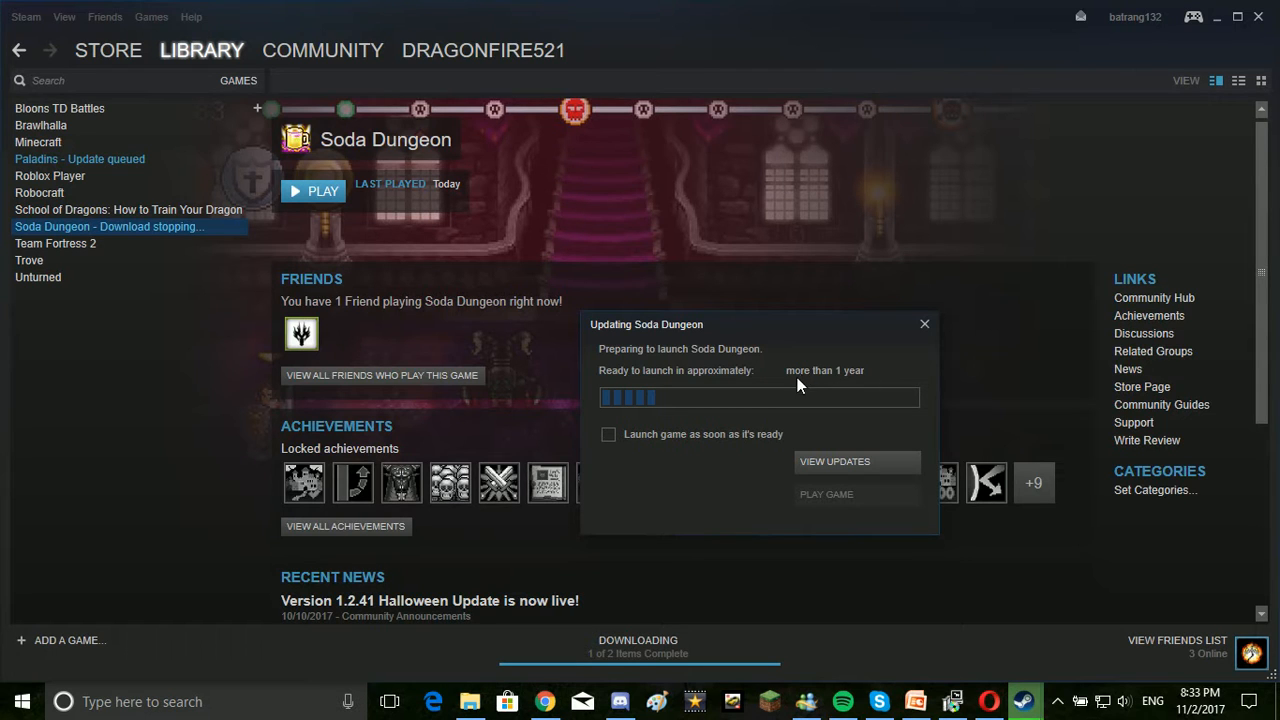
mouse_move(776, 384)
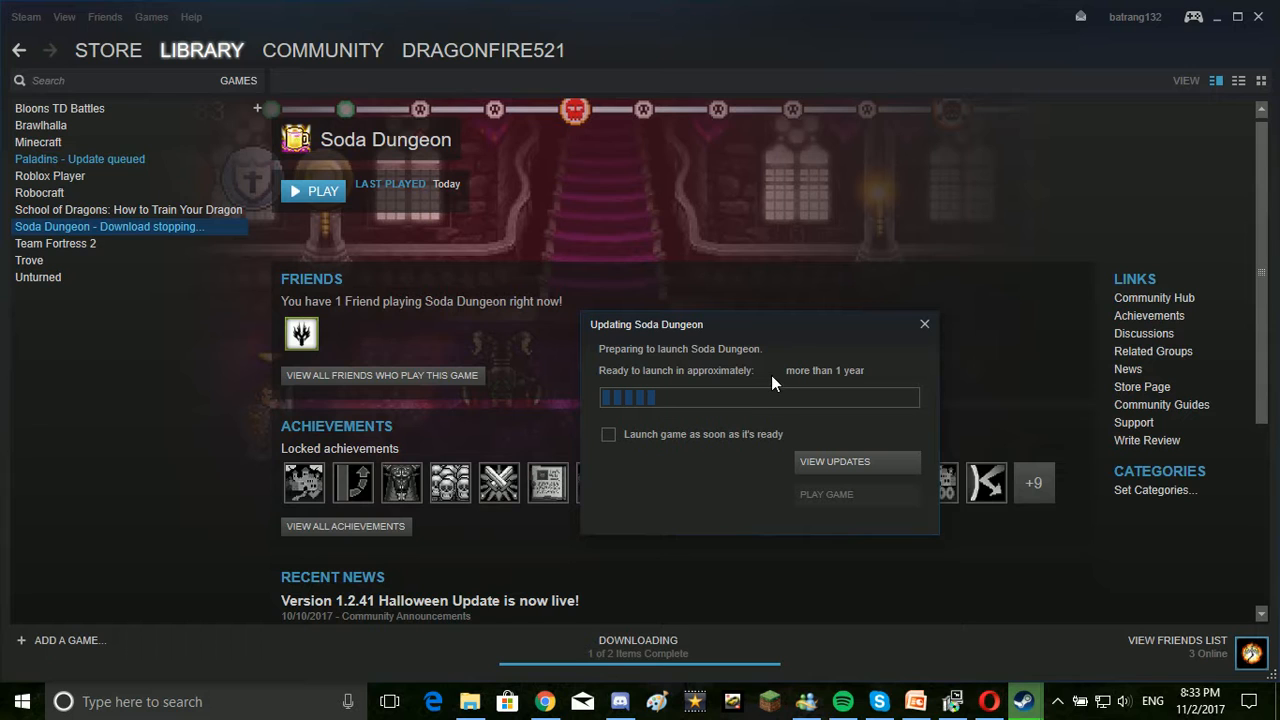
mouse_move(818, 390)
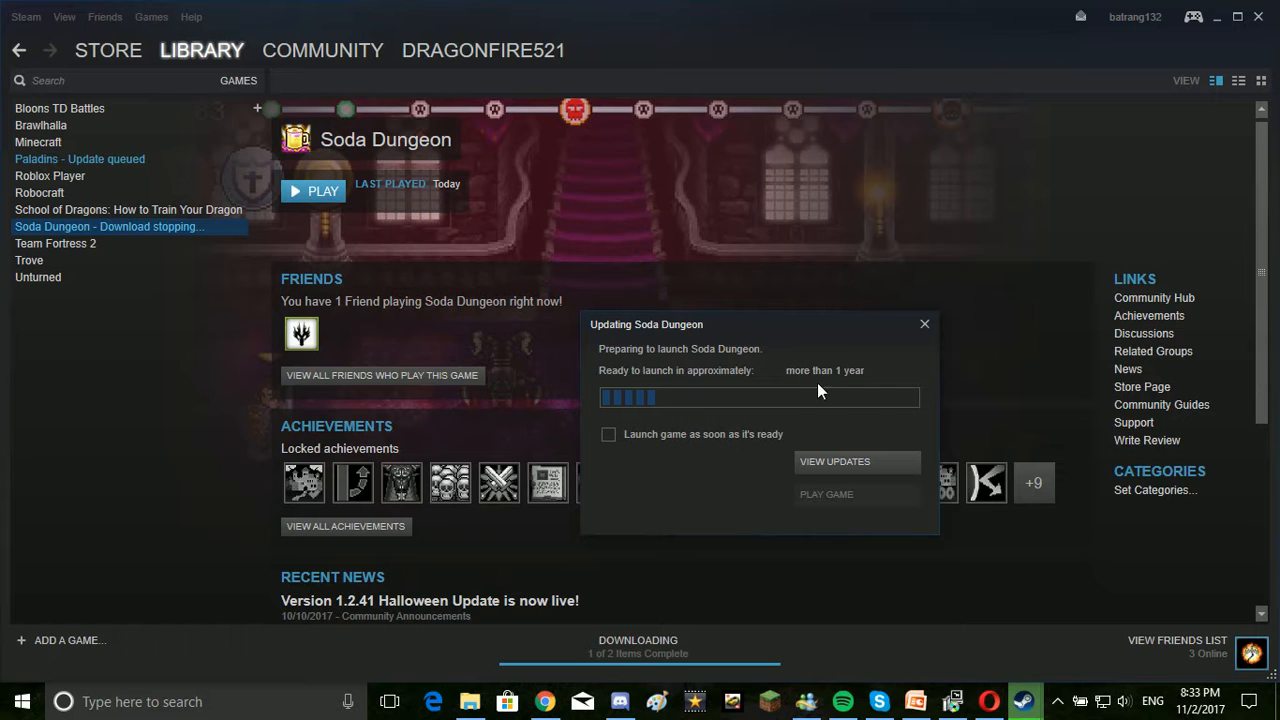
mouse_move(874, 396)
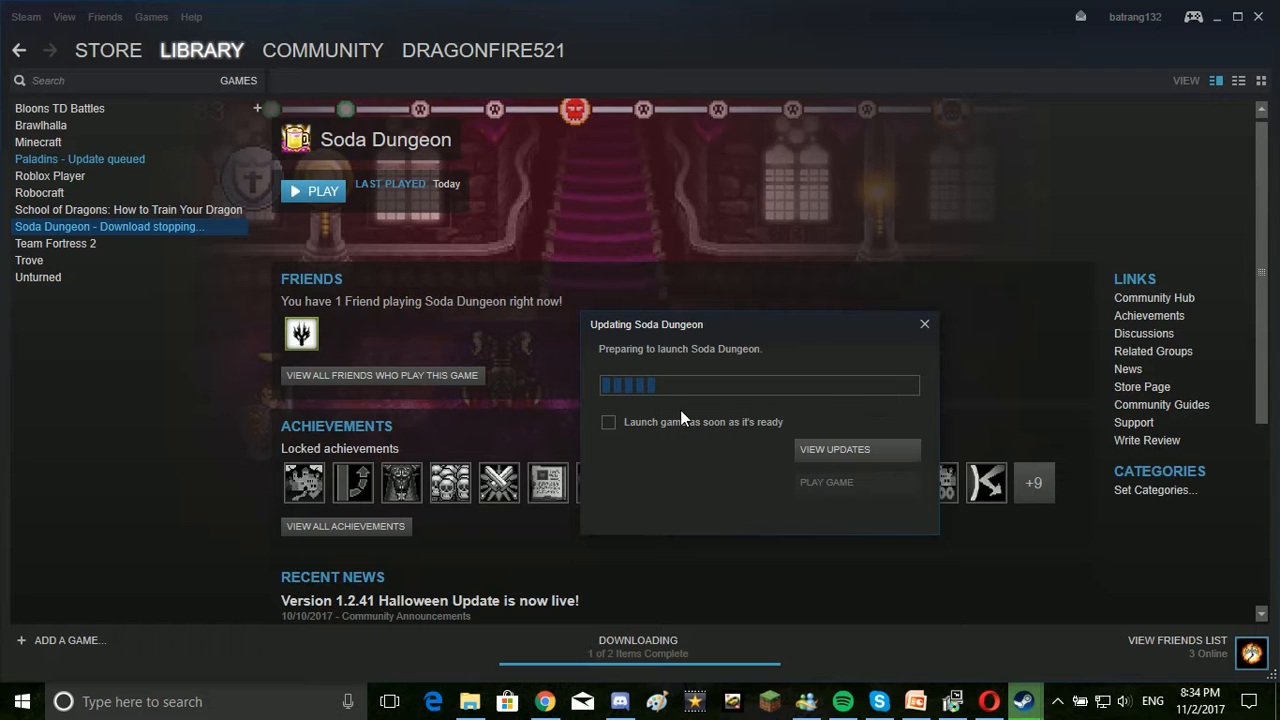
- Retry Play on Soda Dungeon and dismiss the connection time-out error, leaving it queued
click(924, 324)
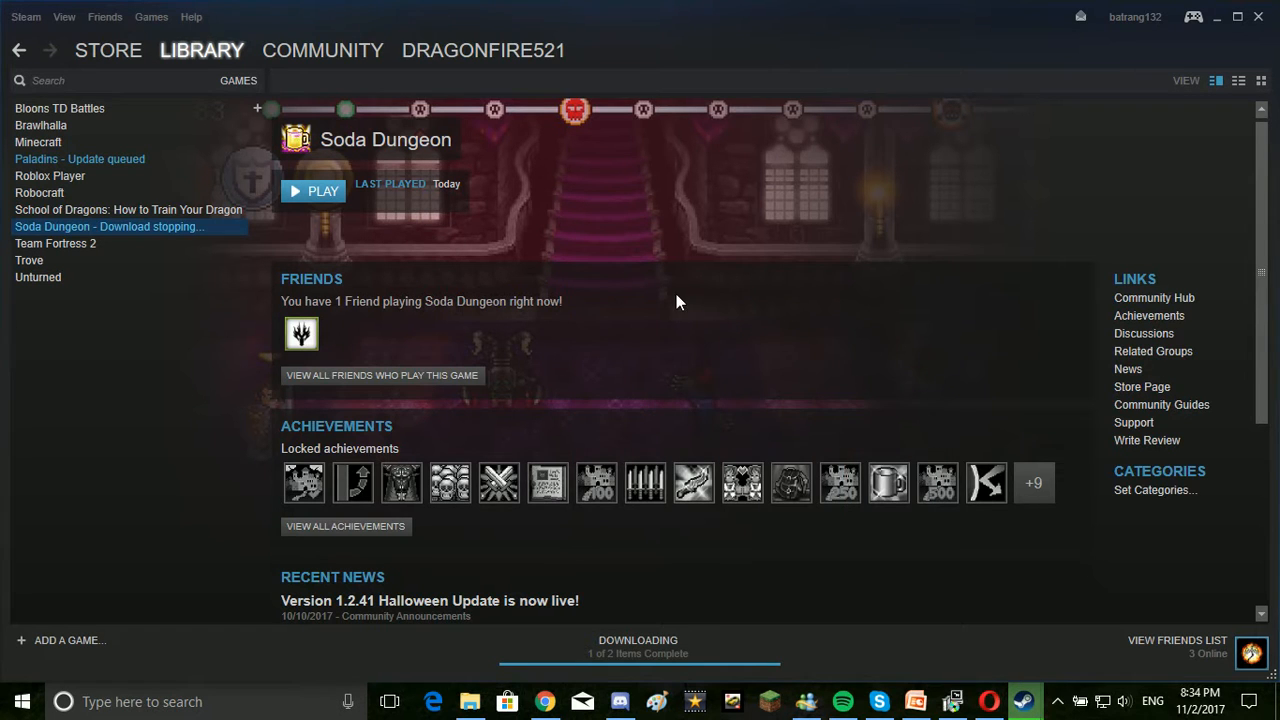
click(312, 192)
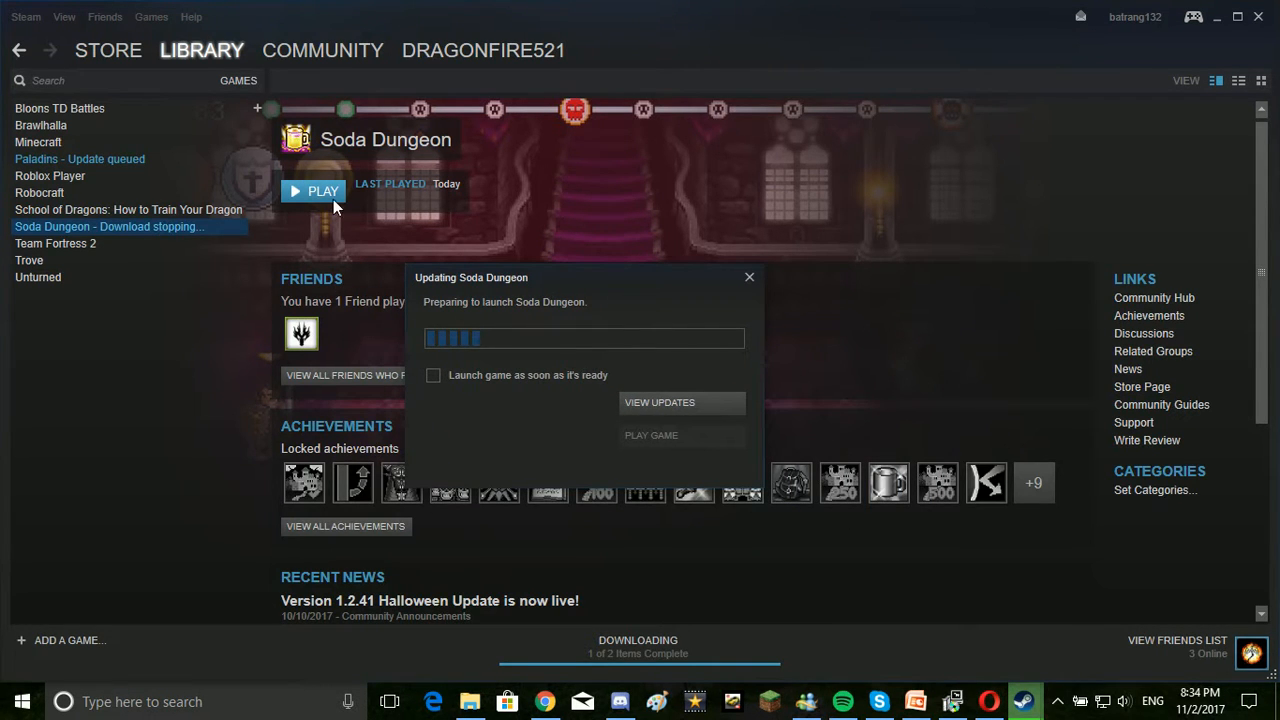
mouse_move(444, 276)
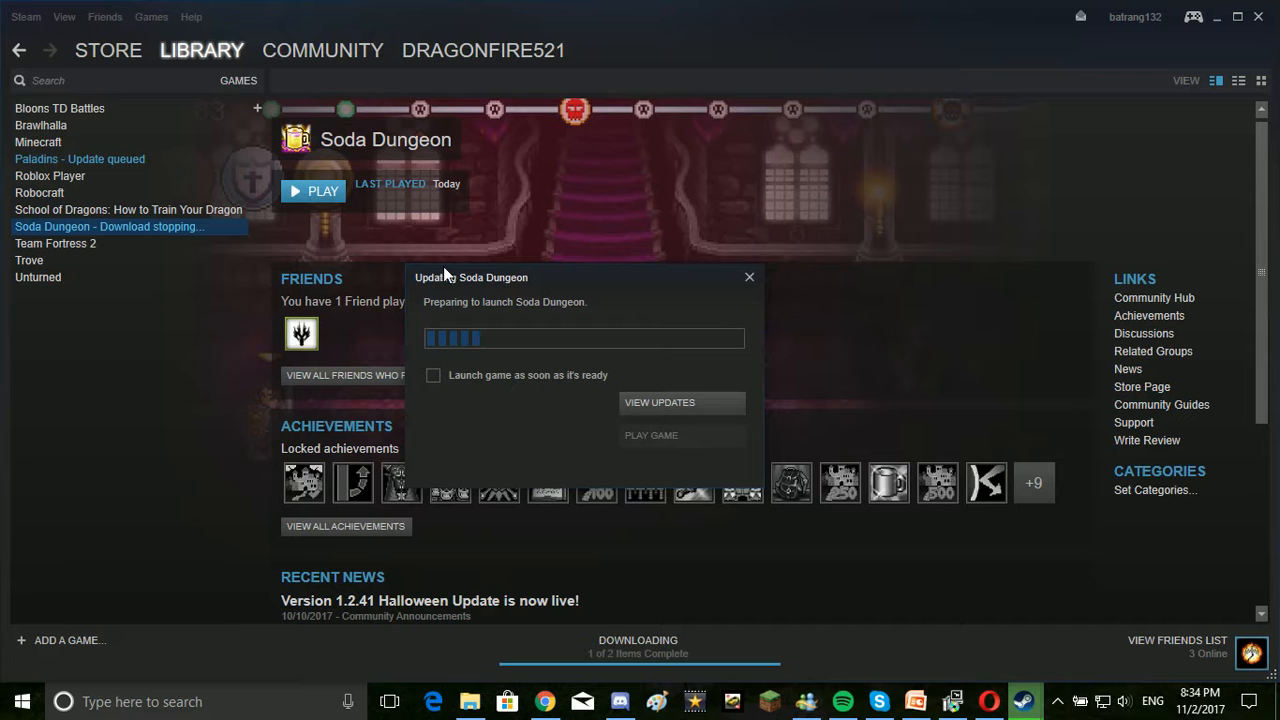
mouse_move(572, 284)
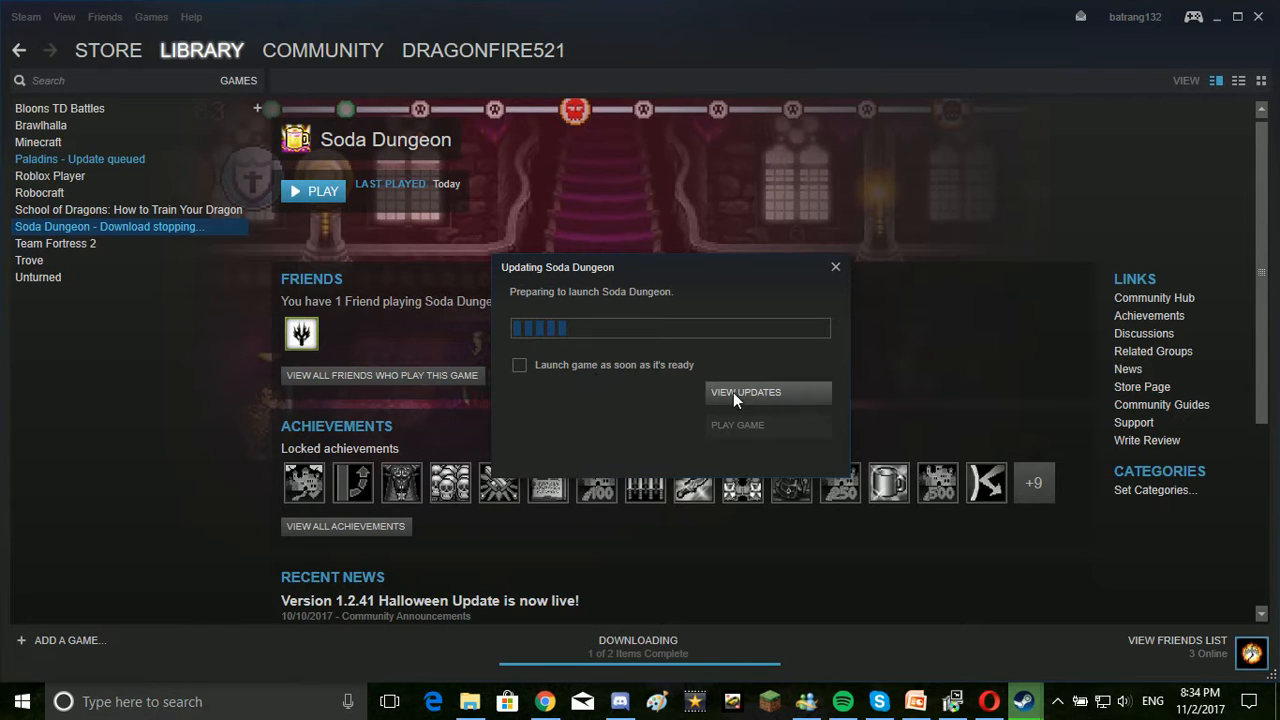
mouse_move(724, 460)
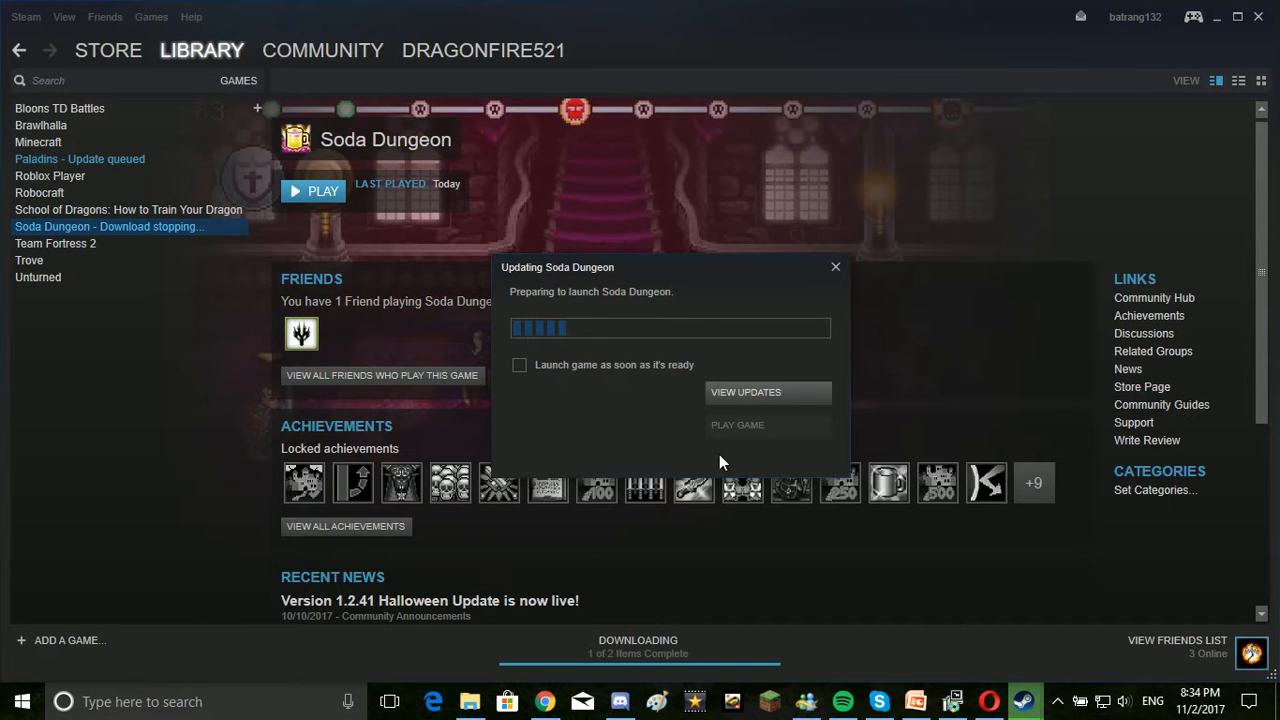
mouse_move(760, 614)
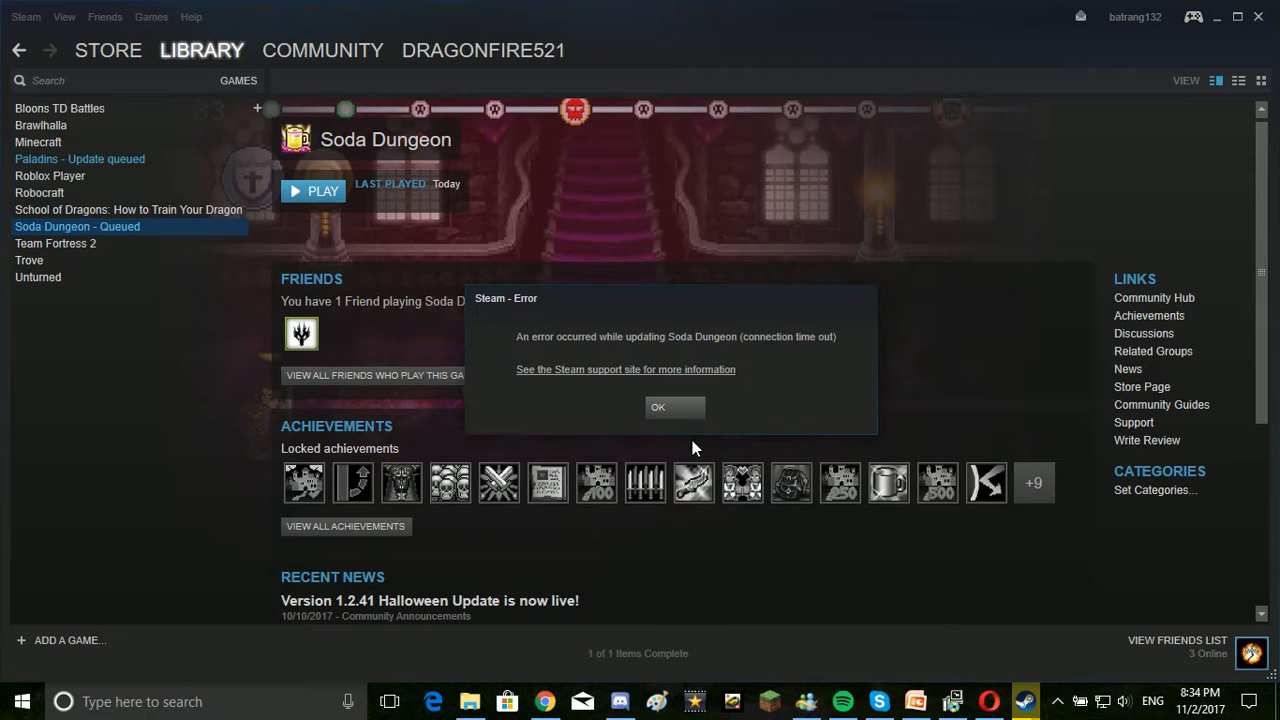
click(658, 408)
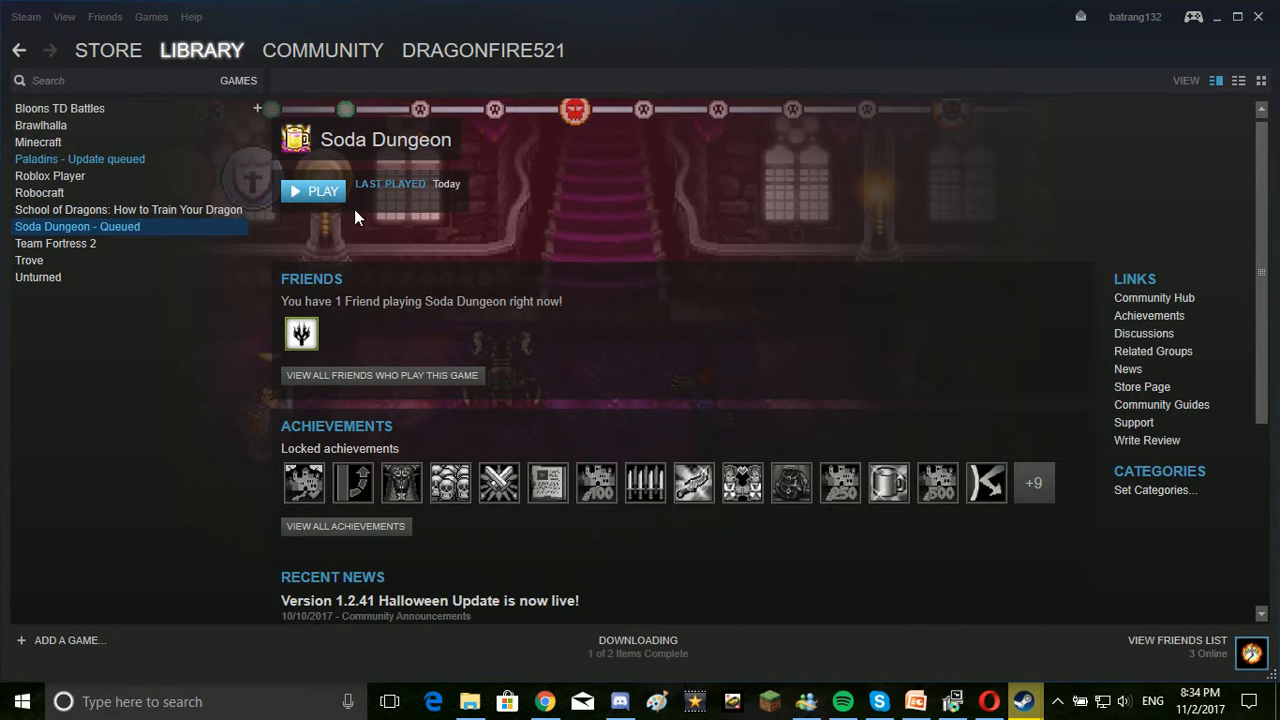
- Resume the Soda Dungeon update via Play and enable 'Launch game as soon as it's ready'
click(312, 192)
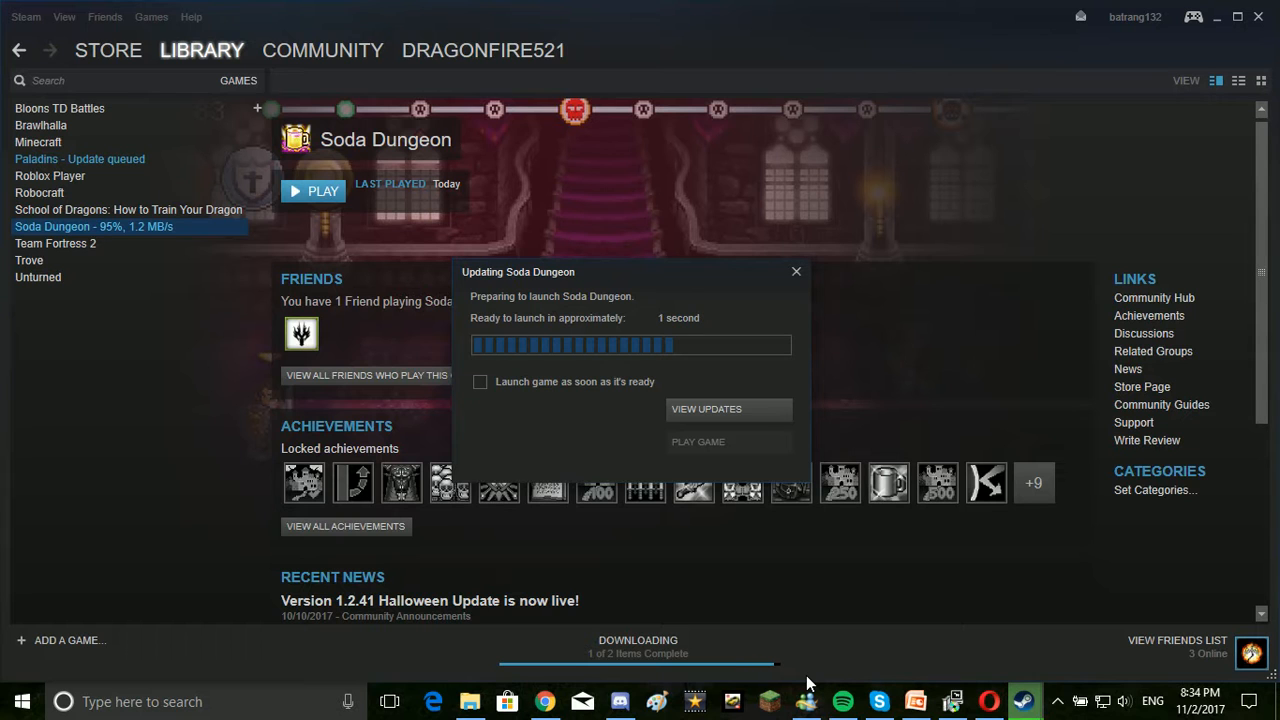
mouse_move(536, 396)
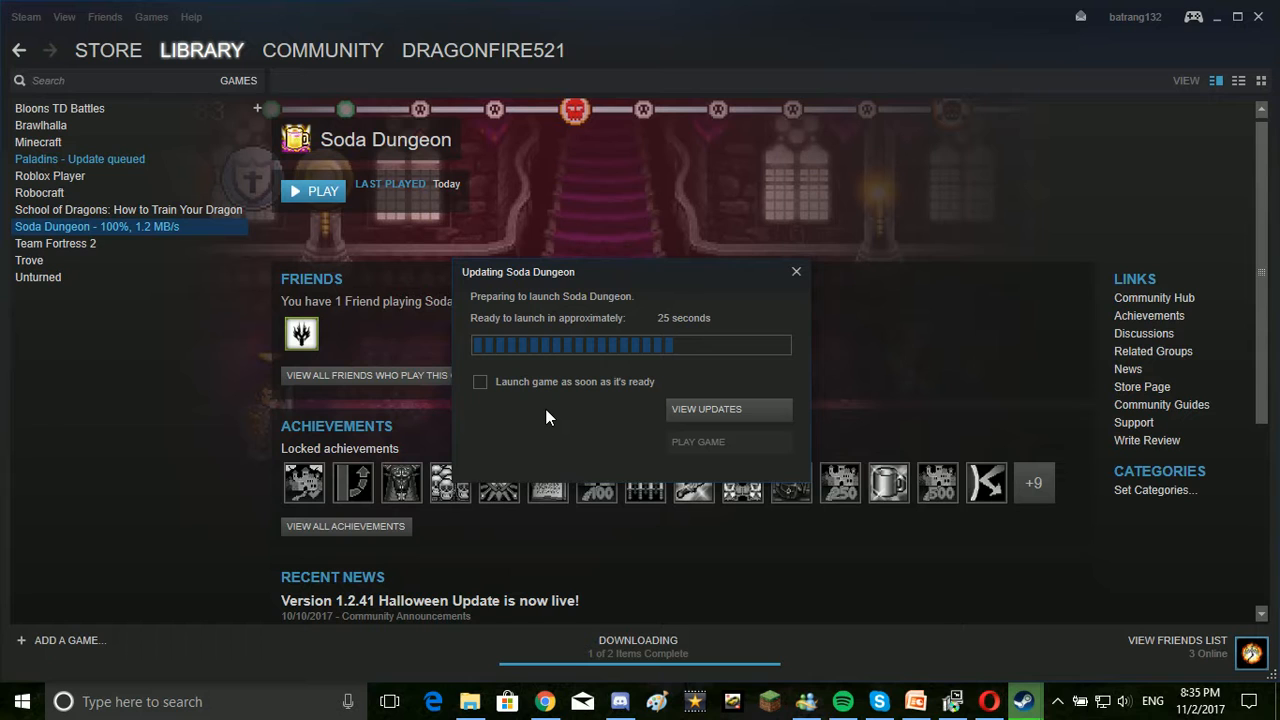
mouse_move(724, 324)
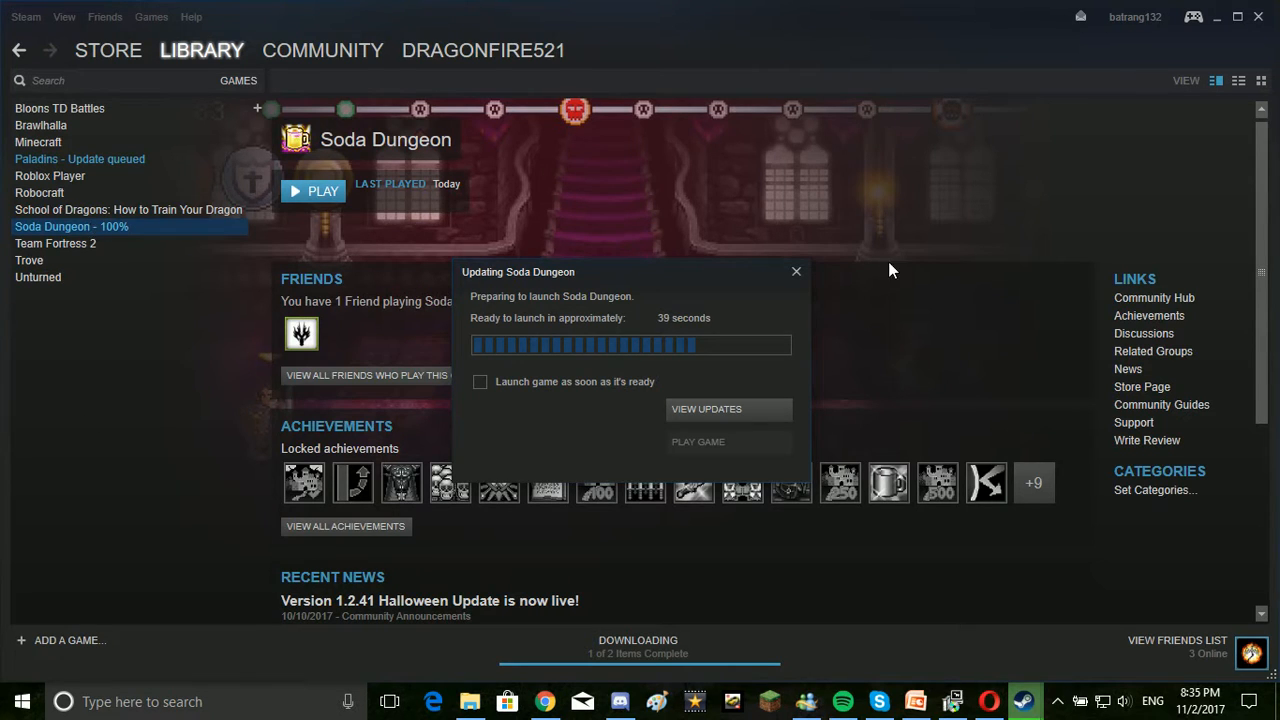
mouse_move(540, 304)
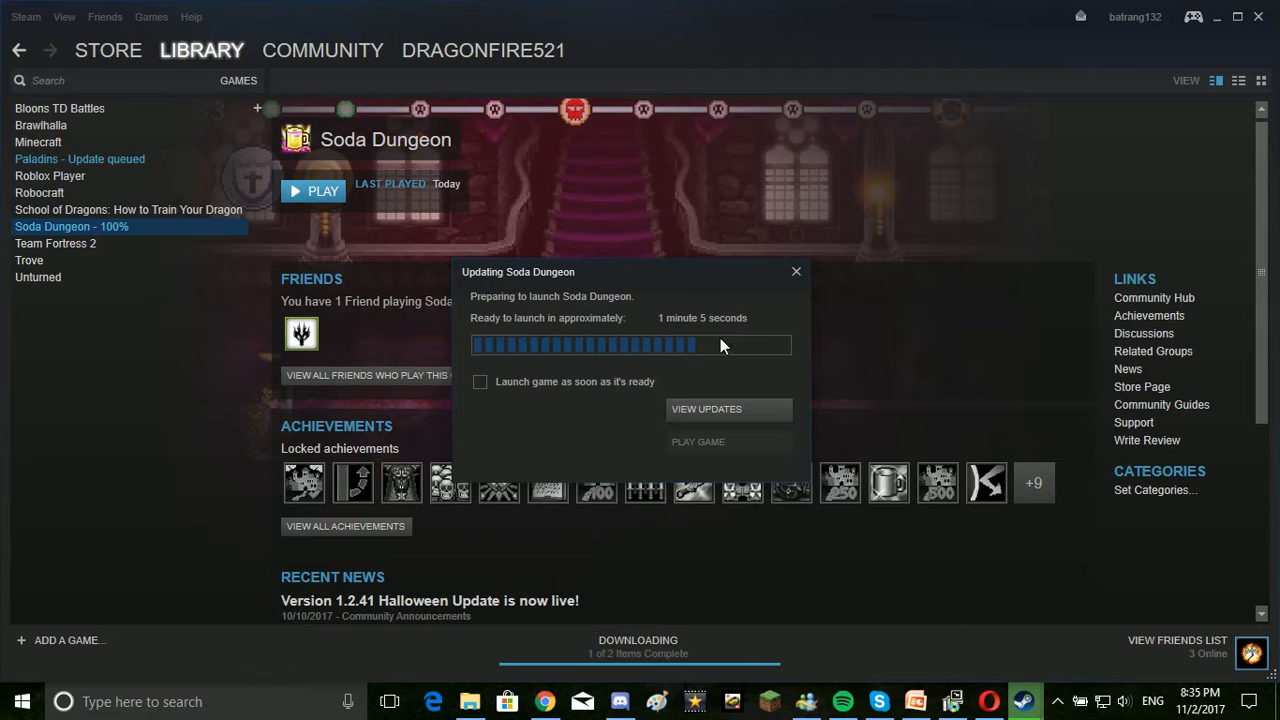
click(480, 380)
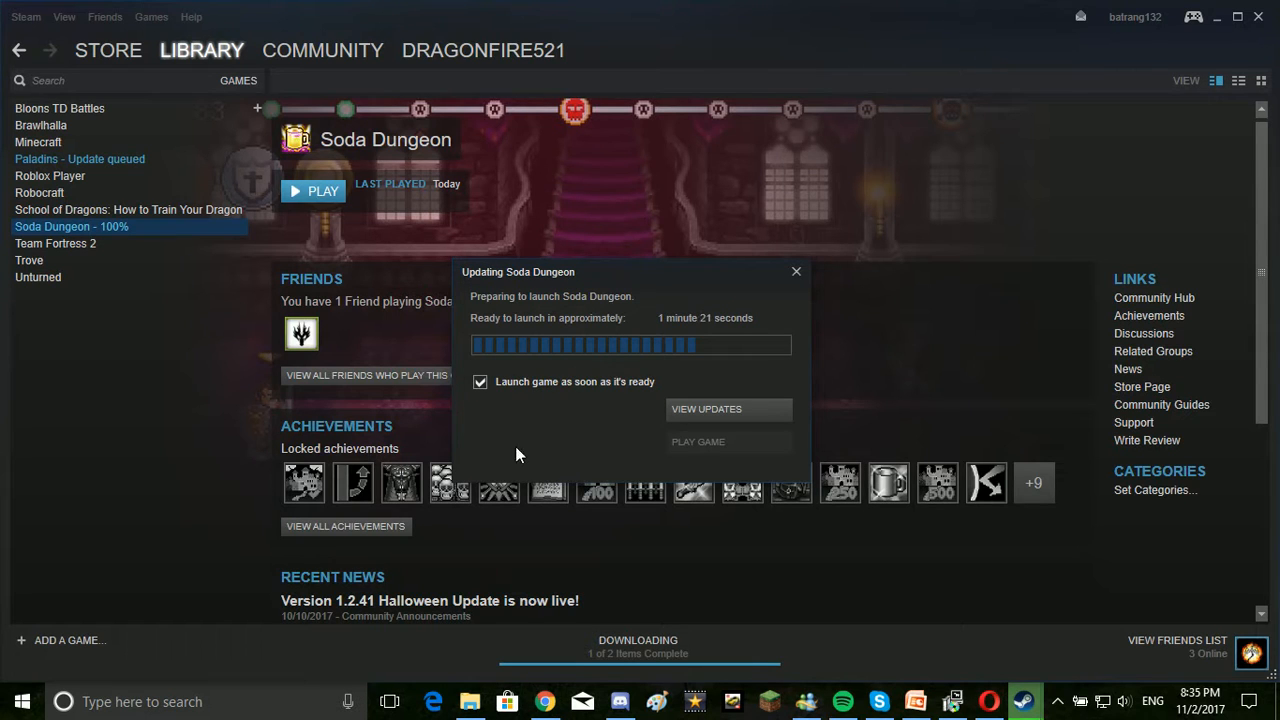
mouse_move(532, 448)
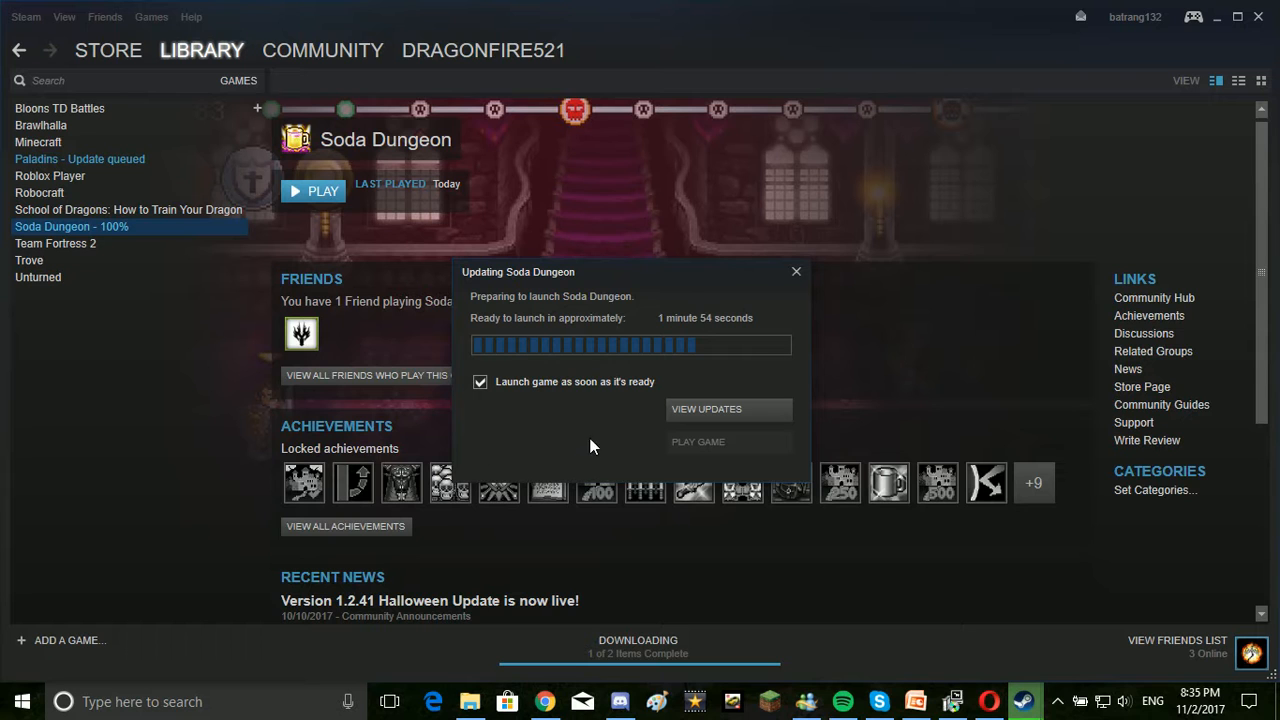
mouse_move(304, 184)
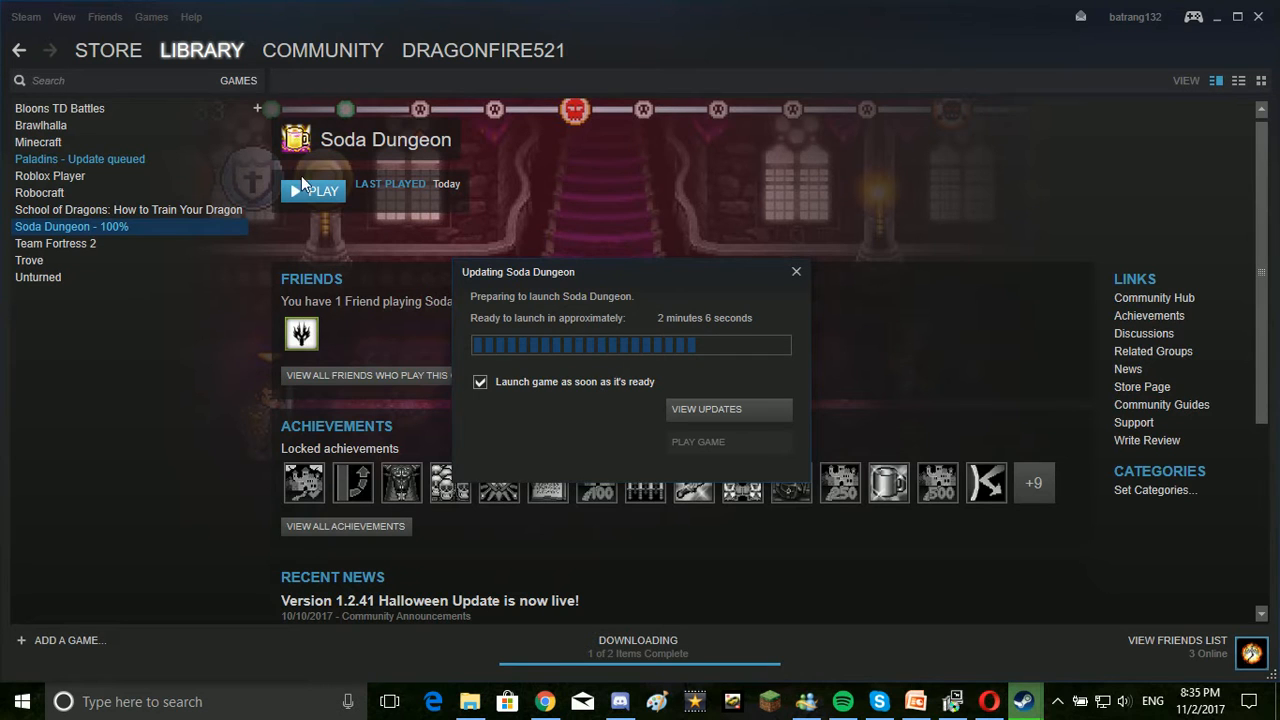
mouse_move(704, 366)
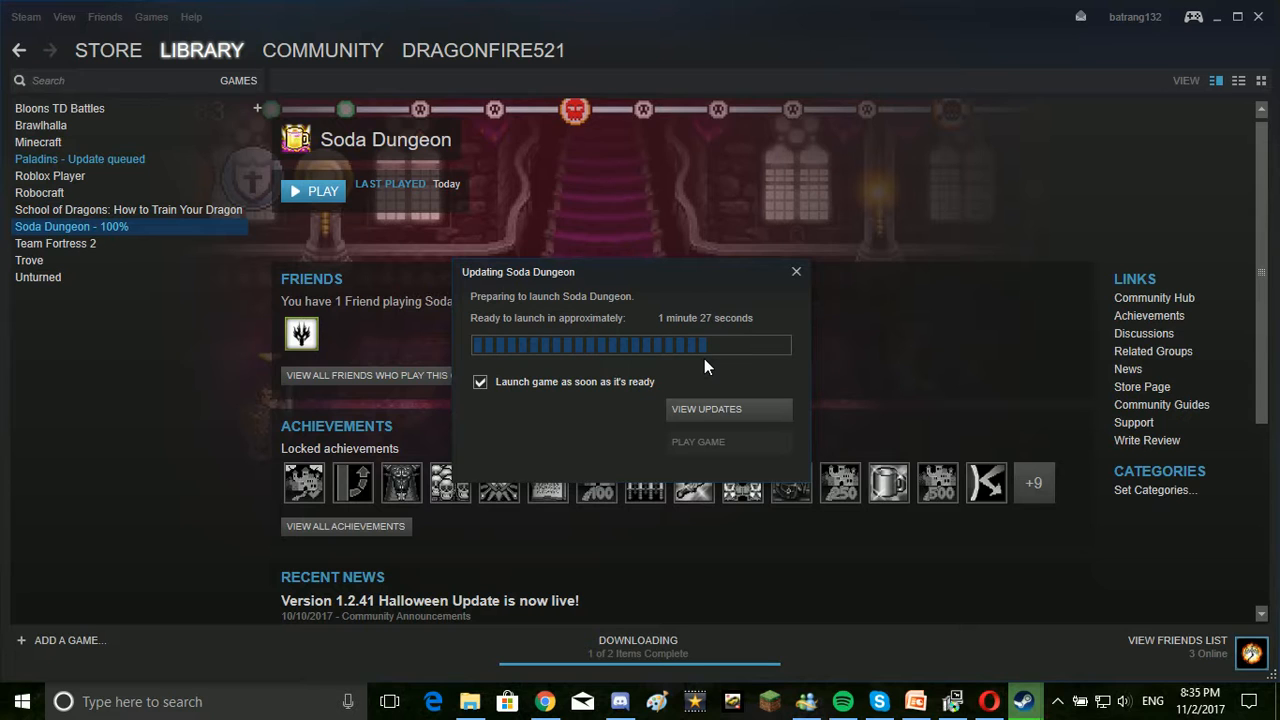
mouse_move(728, 376)
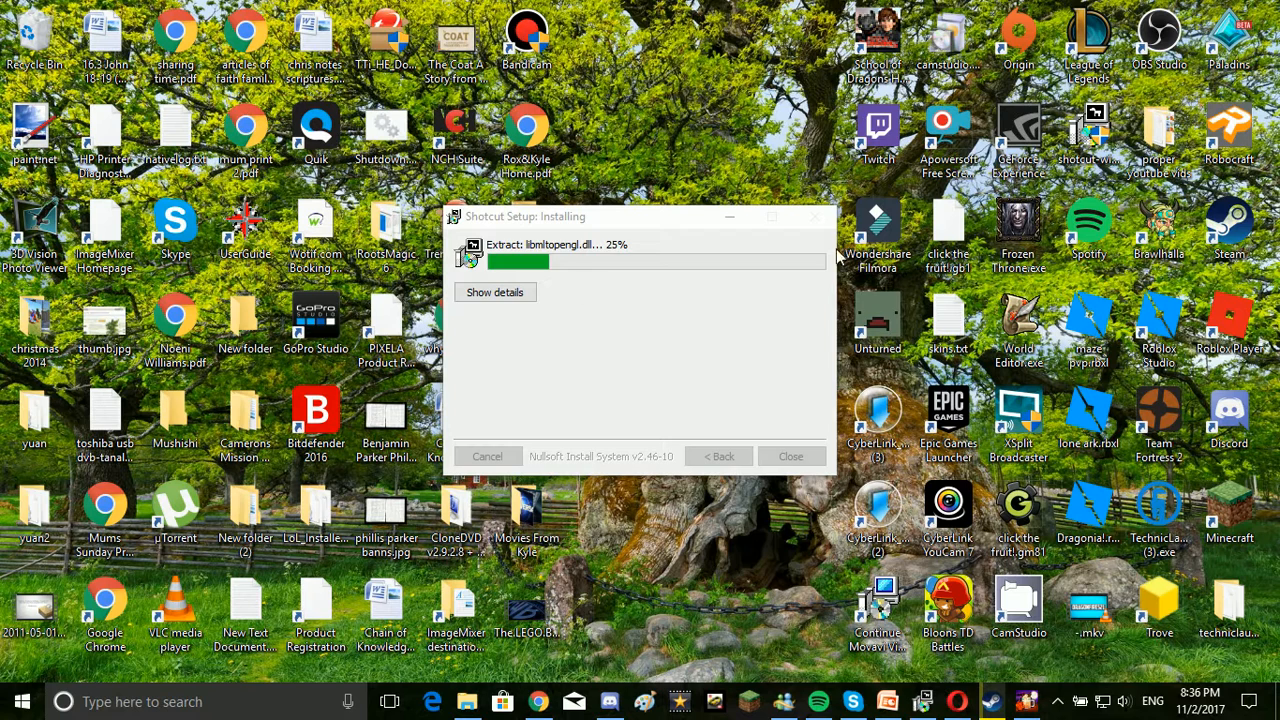
mouse_move(592, 198)
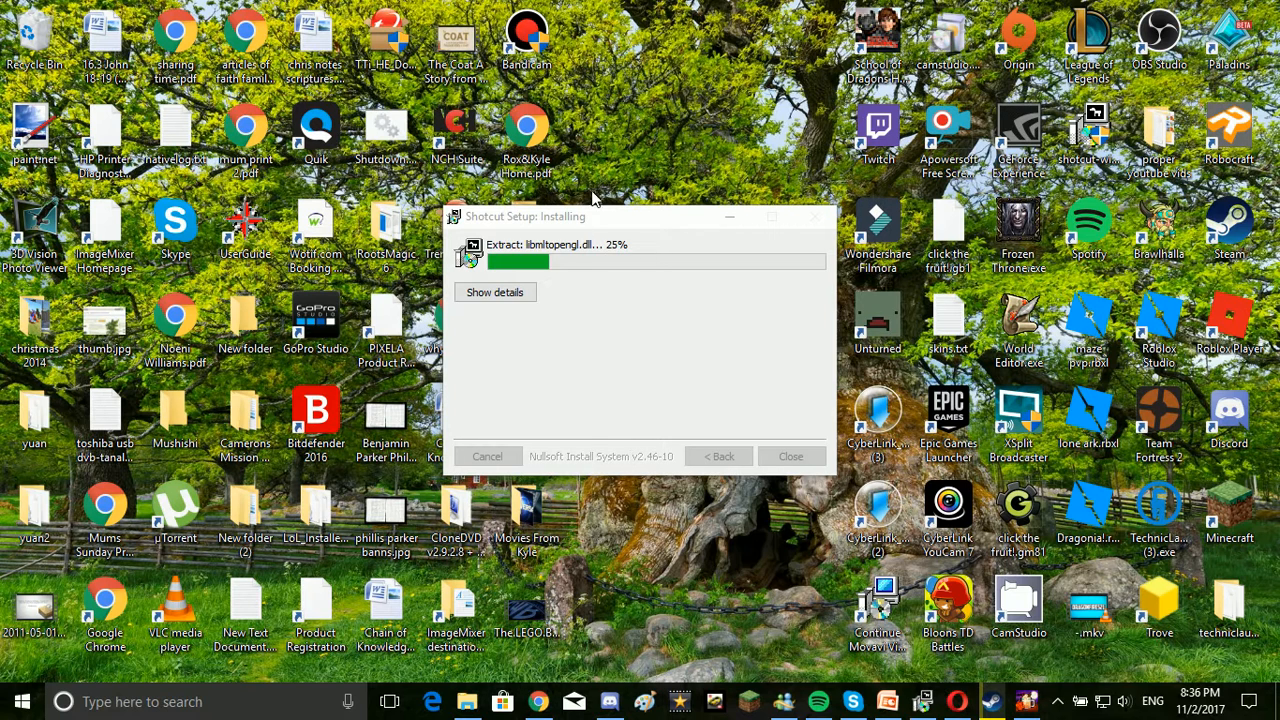
mouse_move(924, 710)
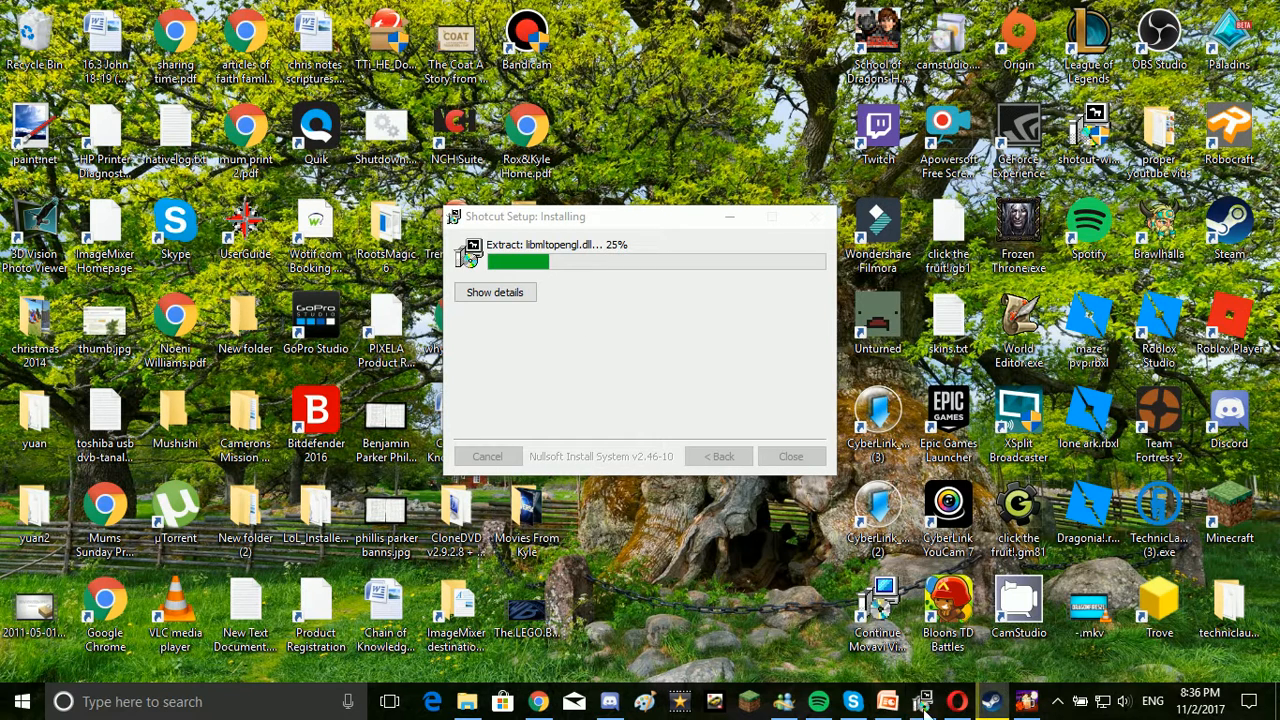